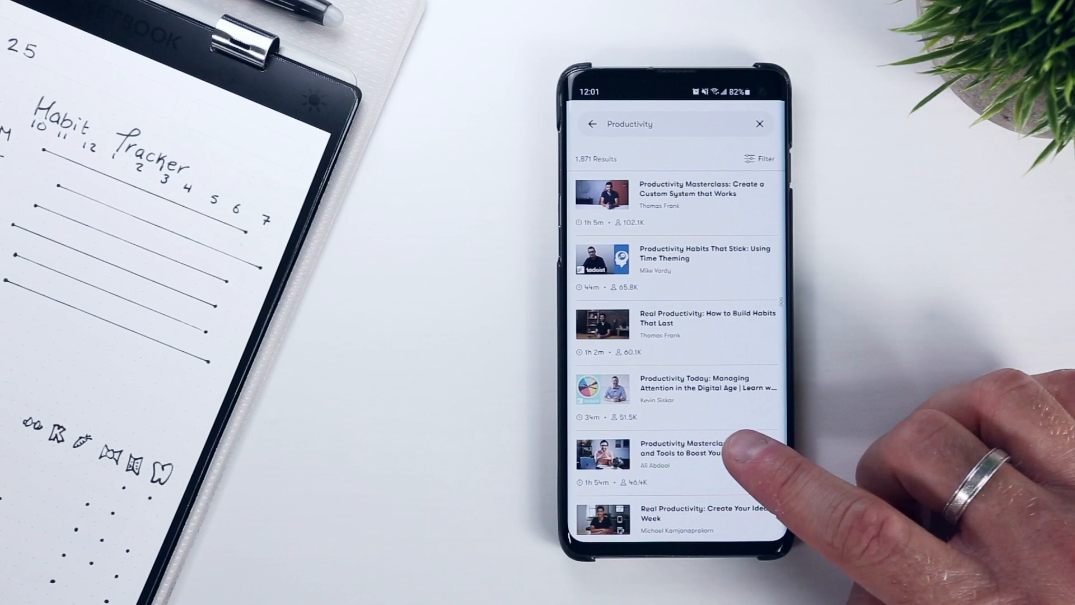
# Open the 'Productivity Masterclass – Principles and Tools to Boost Your Productivity' class page from the search results.
pyautogui.click(685, 455)
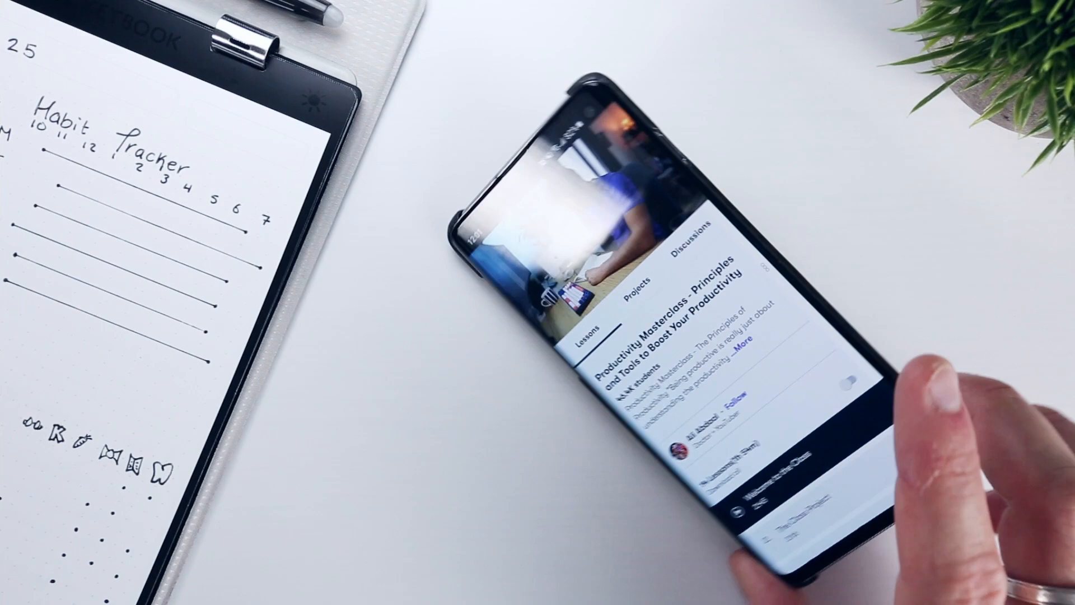